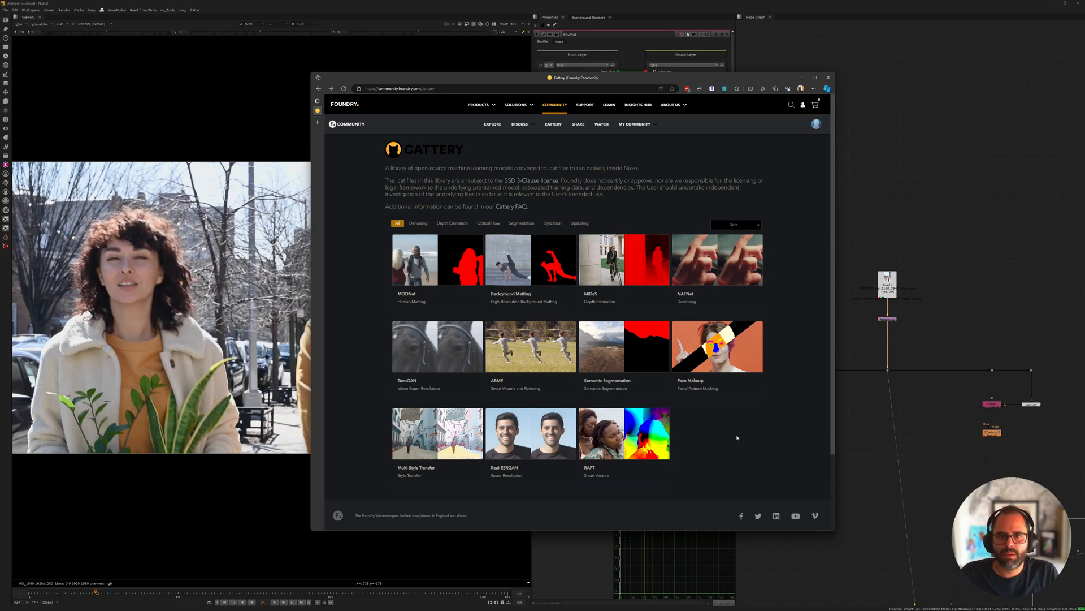
mouse_move(730, 437)
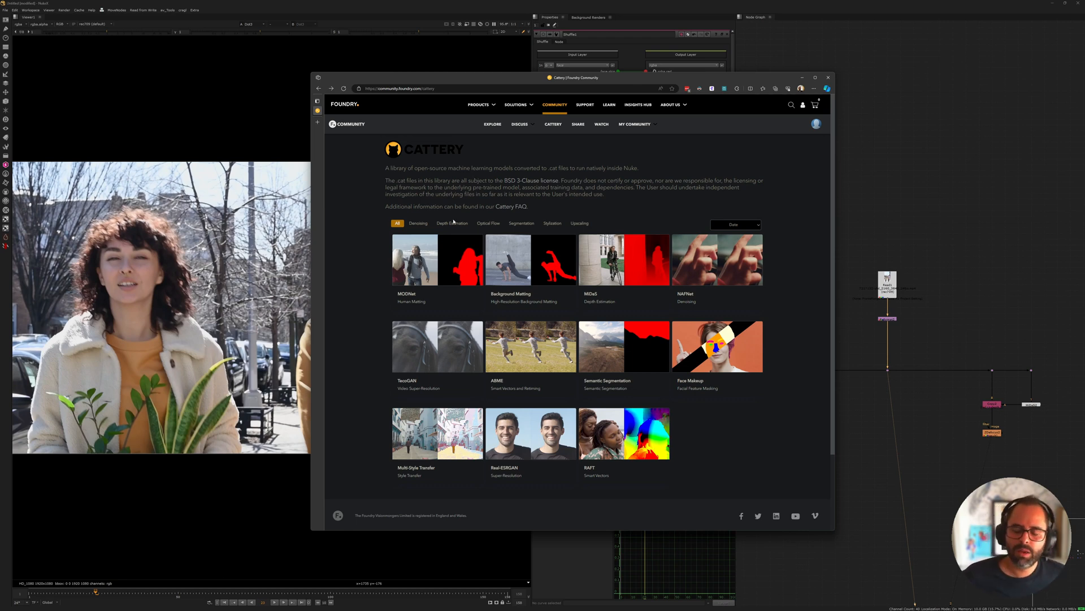
mouse_move(569, 305)
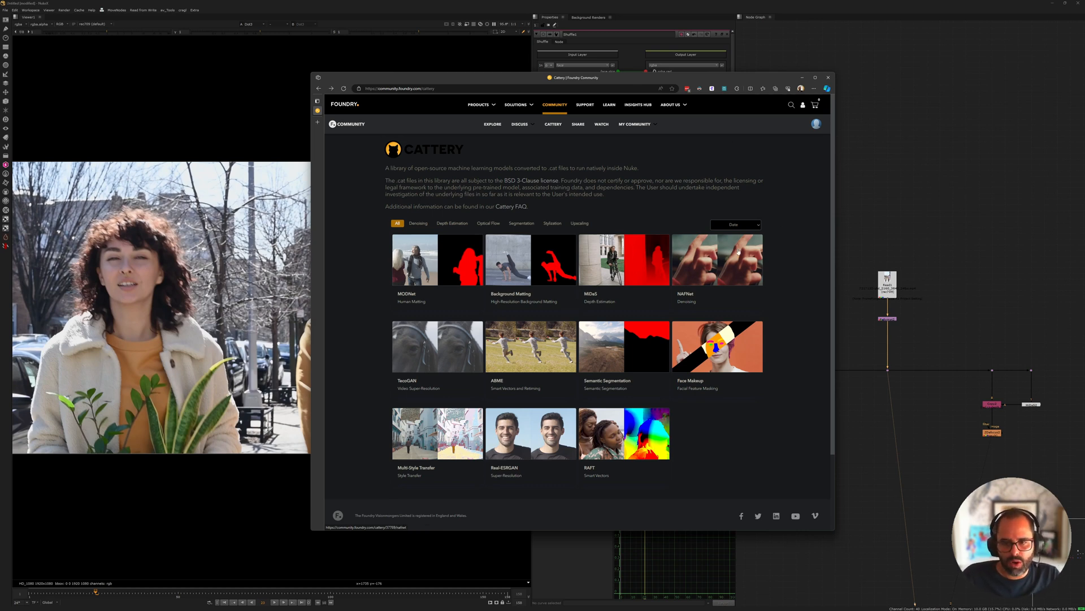
mouse_move(677, 293)
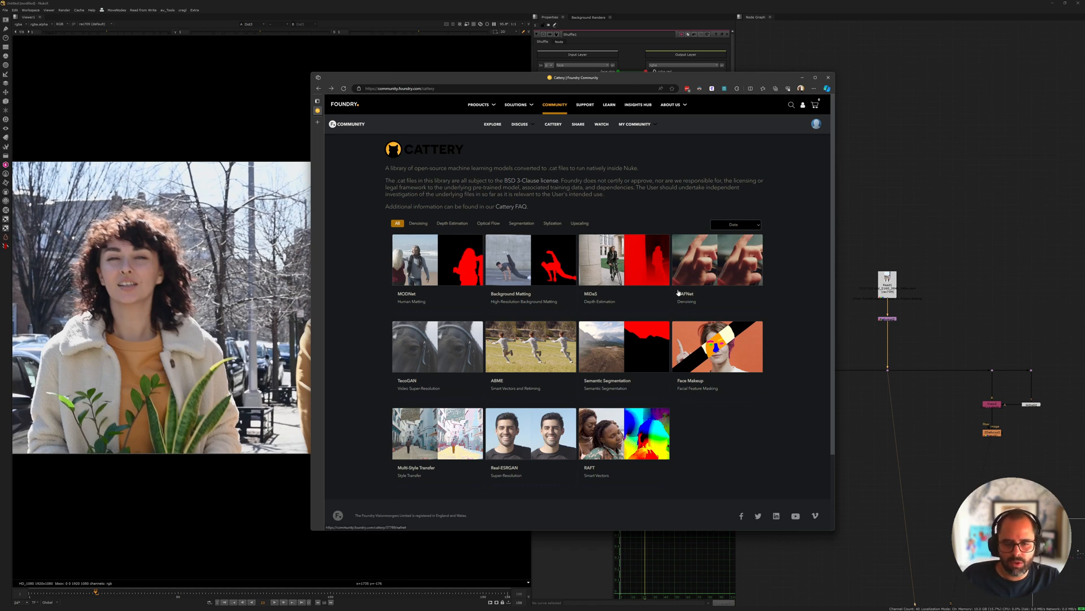
mouse_move(768, 240)
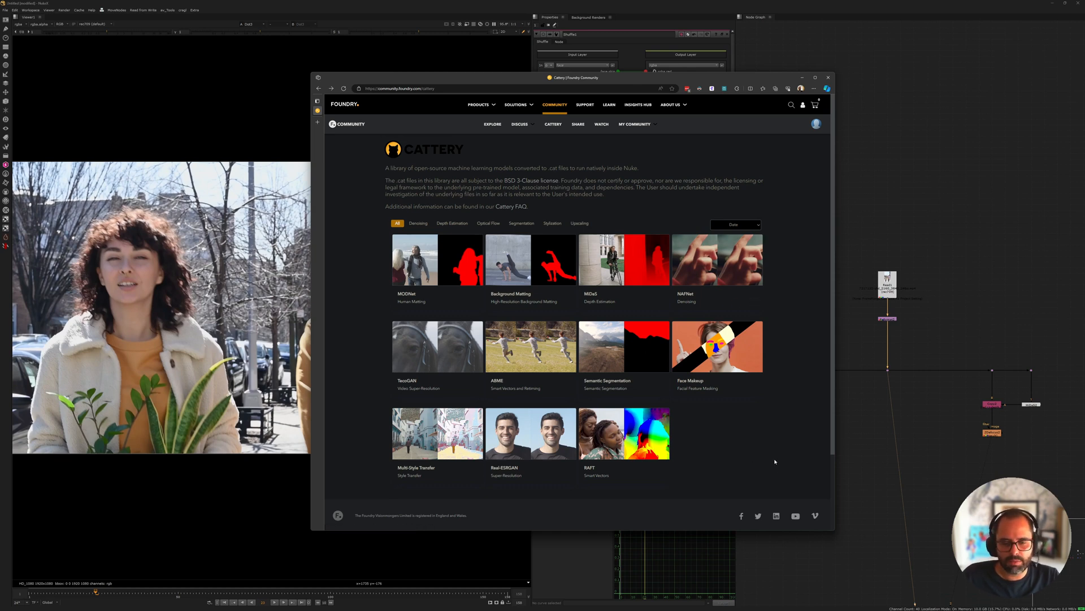
mouse_move(496, 390)
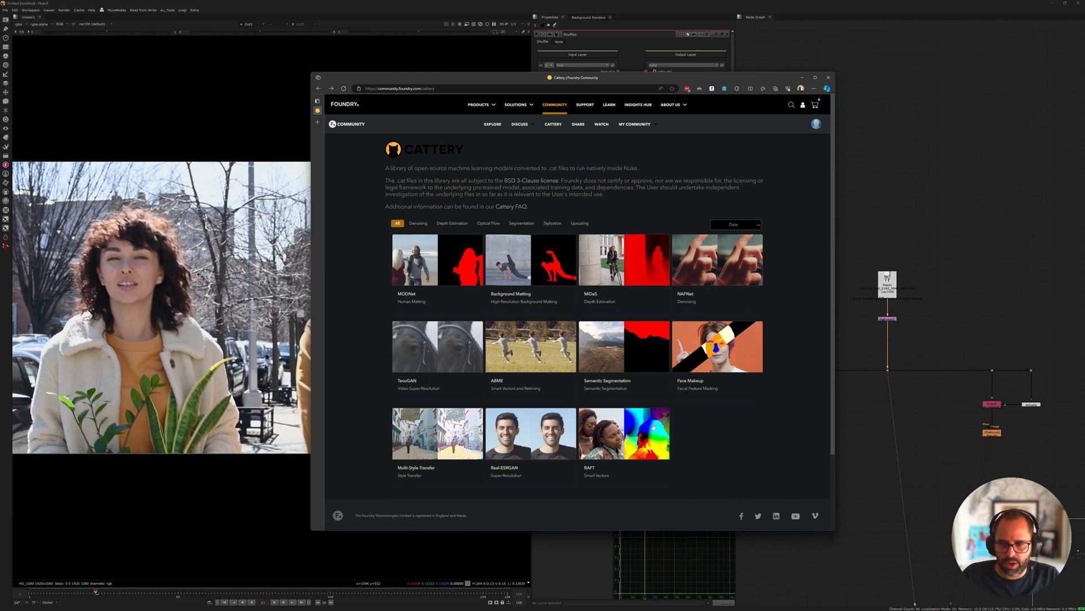
mouse_move(629, 433)
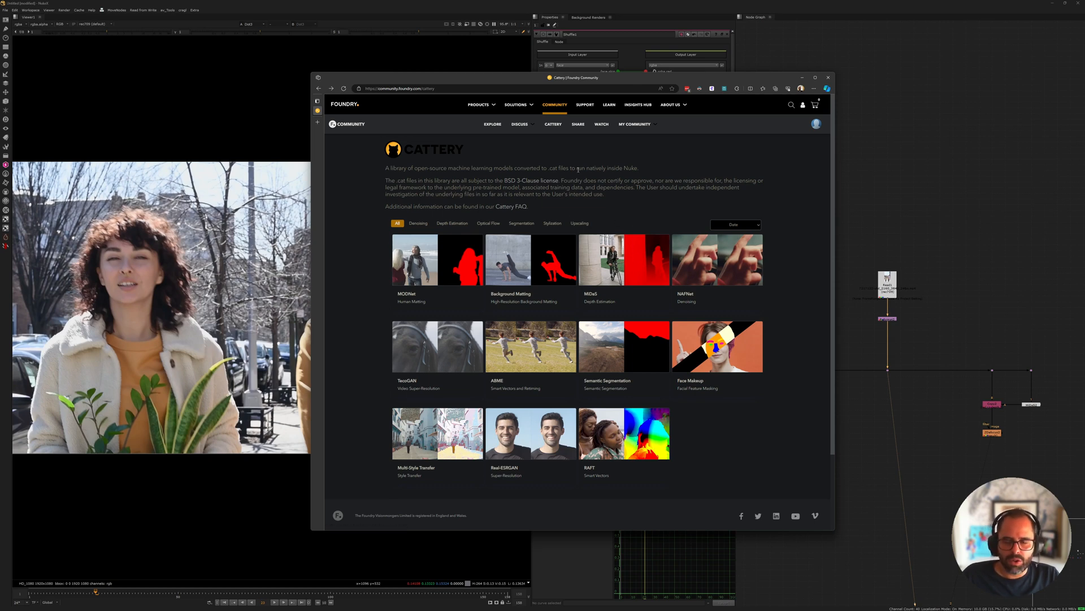
mouse_move(550, 195)
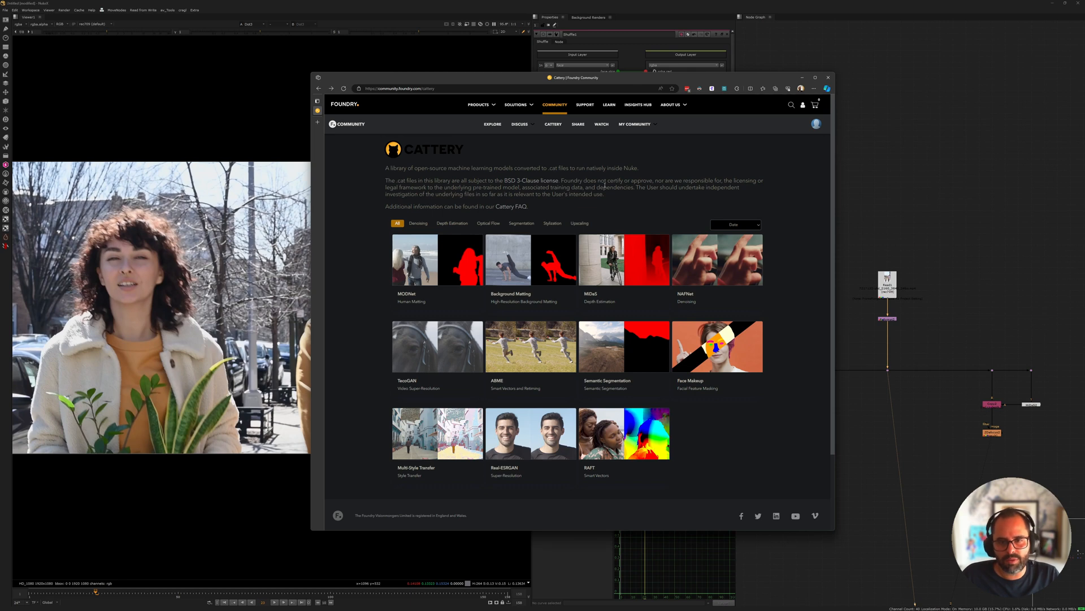
mouse_move(722, 243)
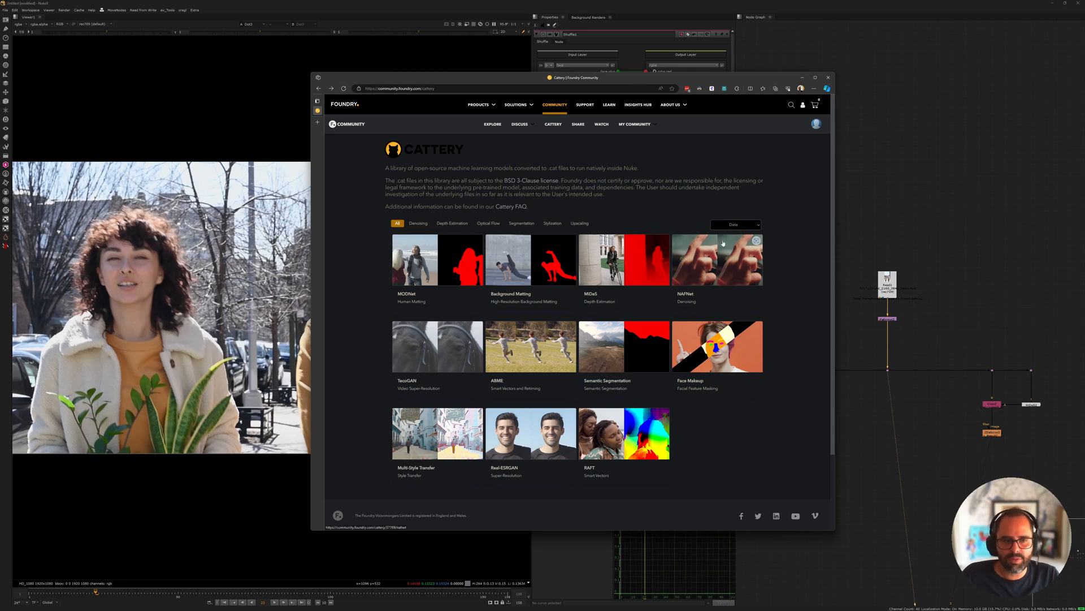
- Bring the Nuke comp forward and show the MODNet1 settings with GPU processing enabled
click(827, 77)
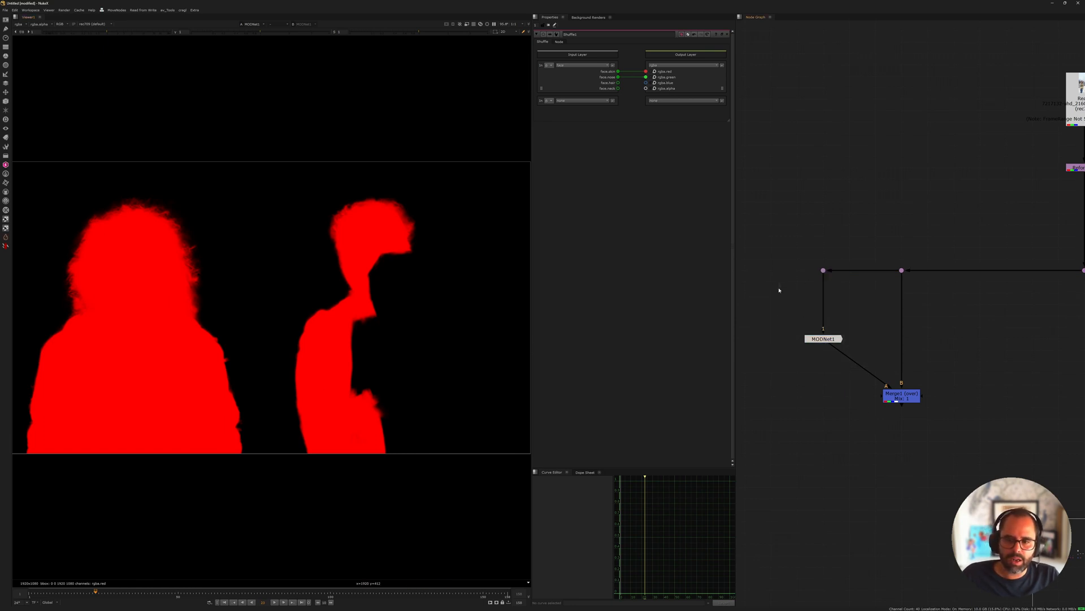
click(823, 339)
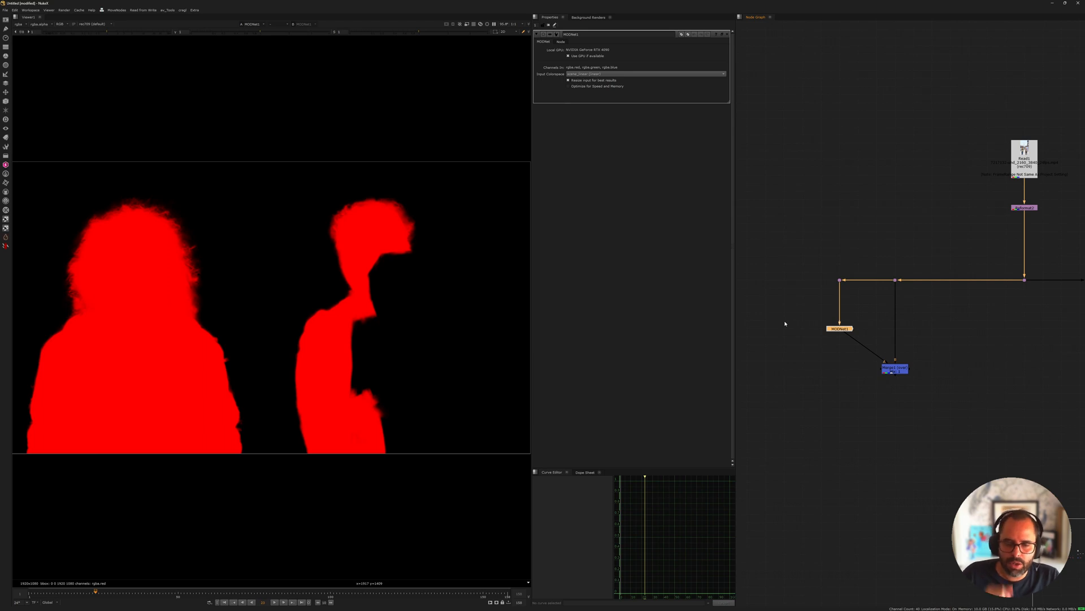
mouse_move(684, 282)
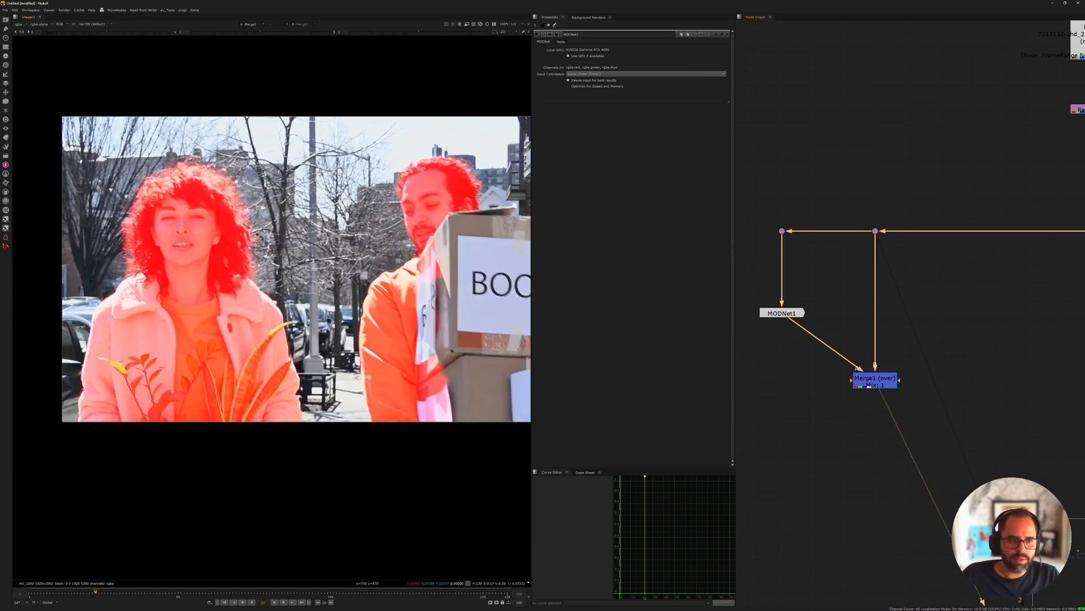
mouse_move(387, 270)
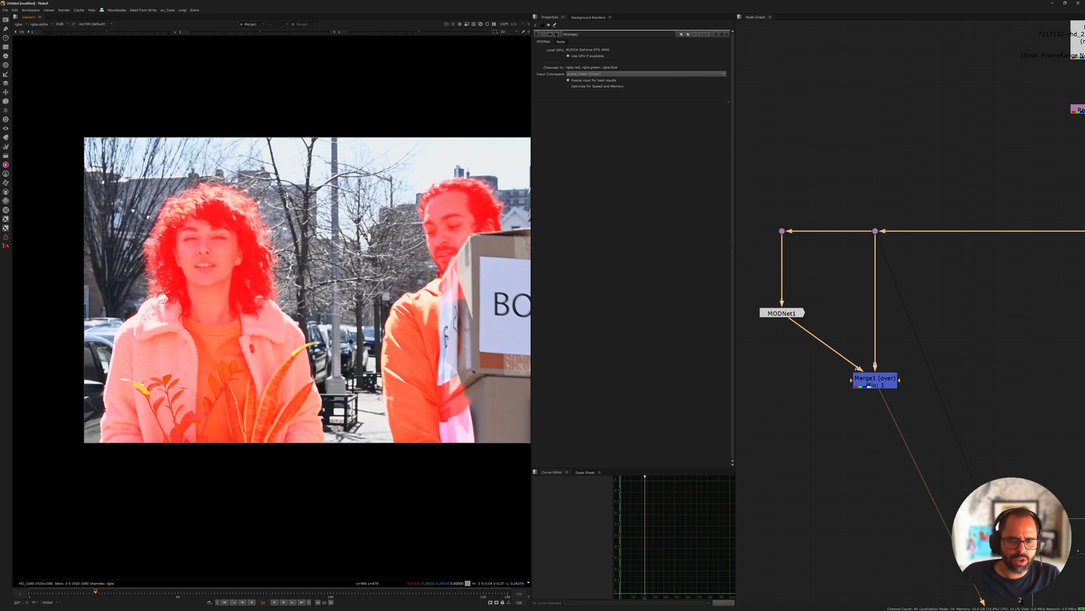
mouse_move(358, 296)
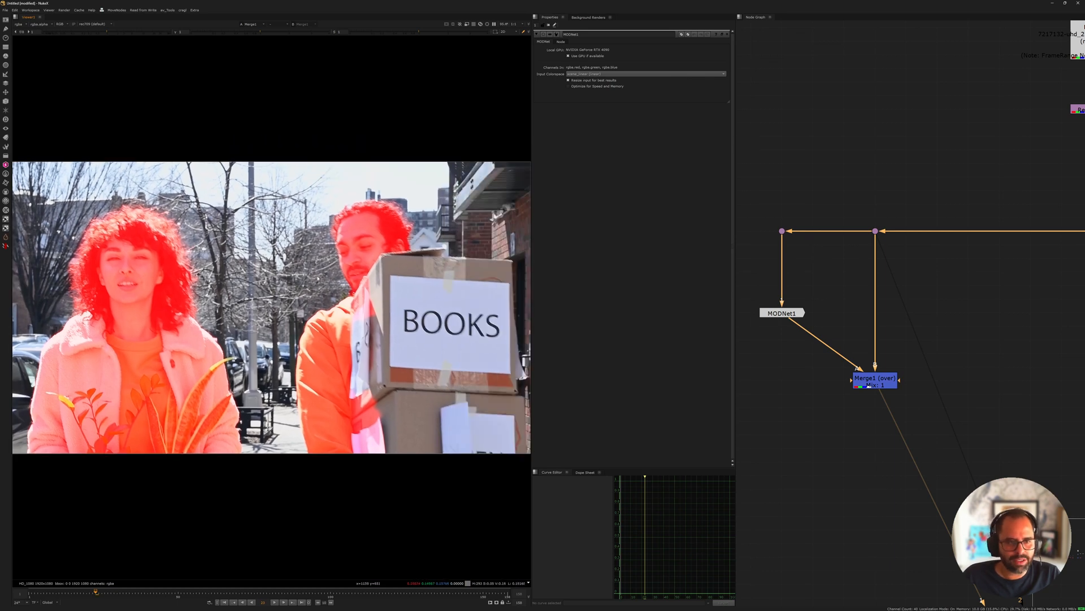
mouse_move(412, 194)
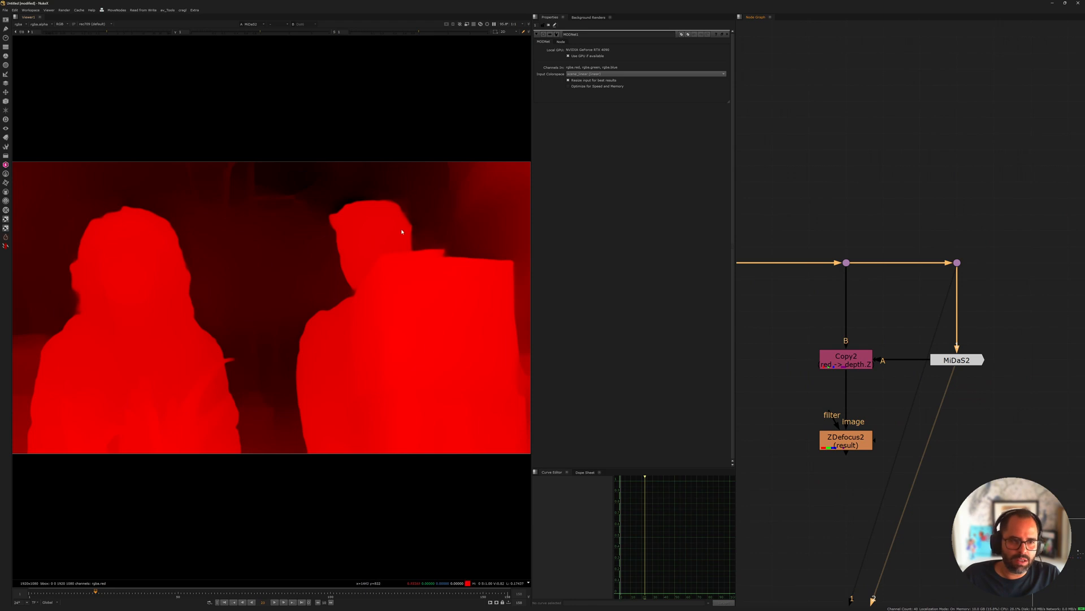
mouse_move(321, 245)
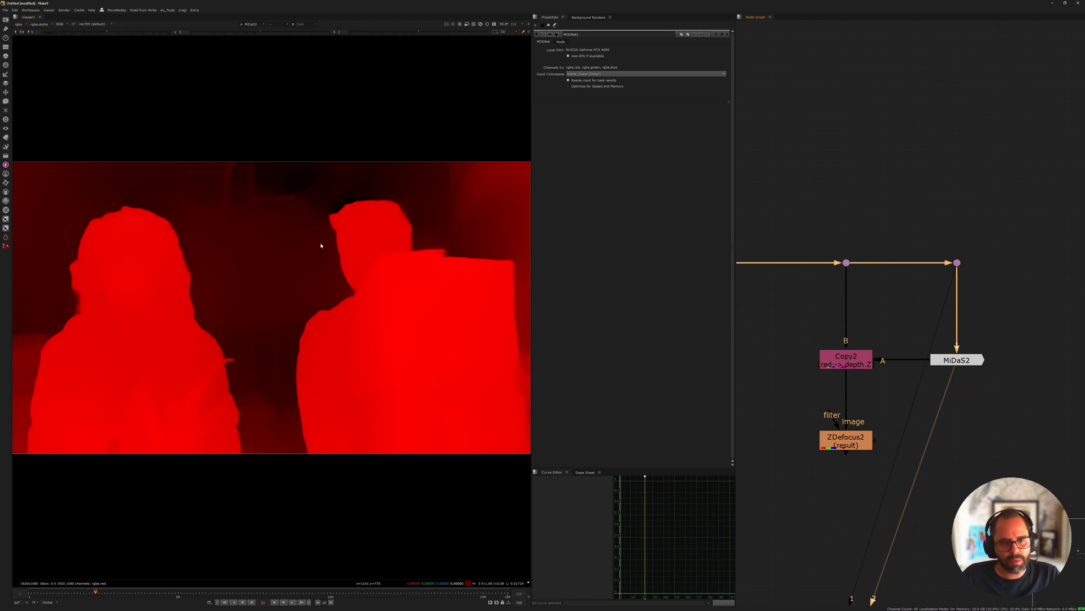
mouse_move(317, 249)
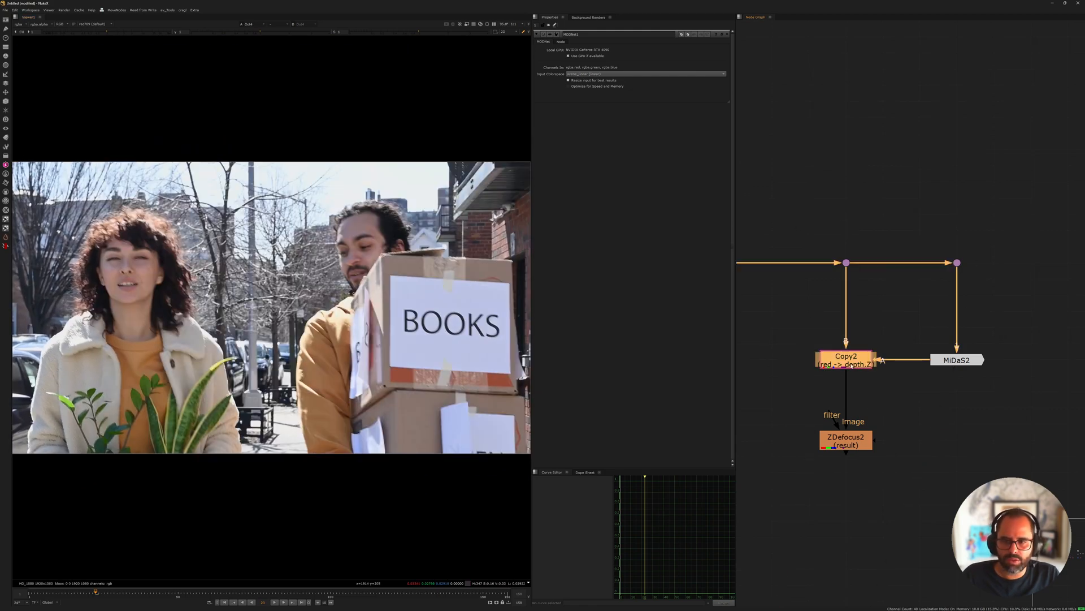
- Show the ZDefocus2 properties for the street shot driven by the copied MiDaS depth
click(846, 360)
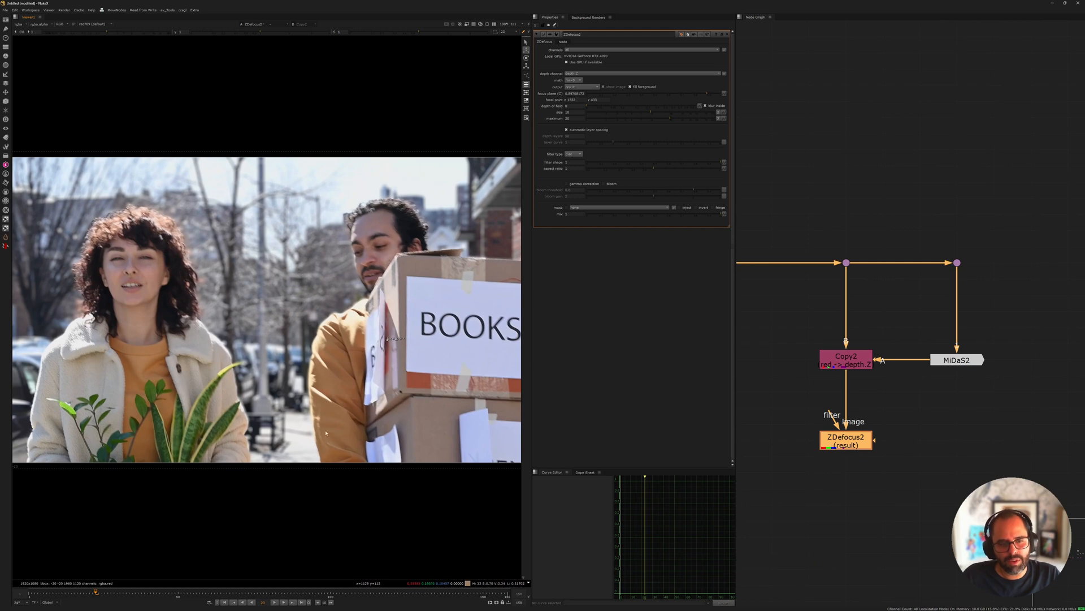
mouse_move(333, 269)
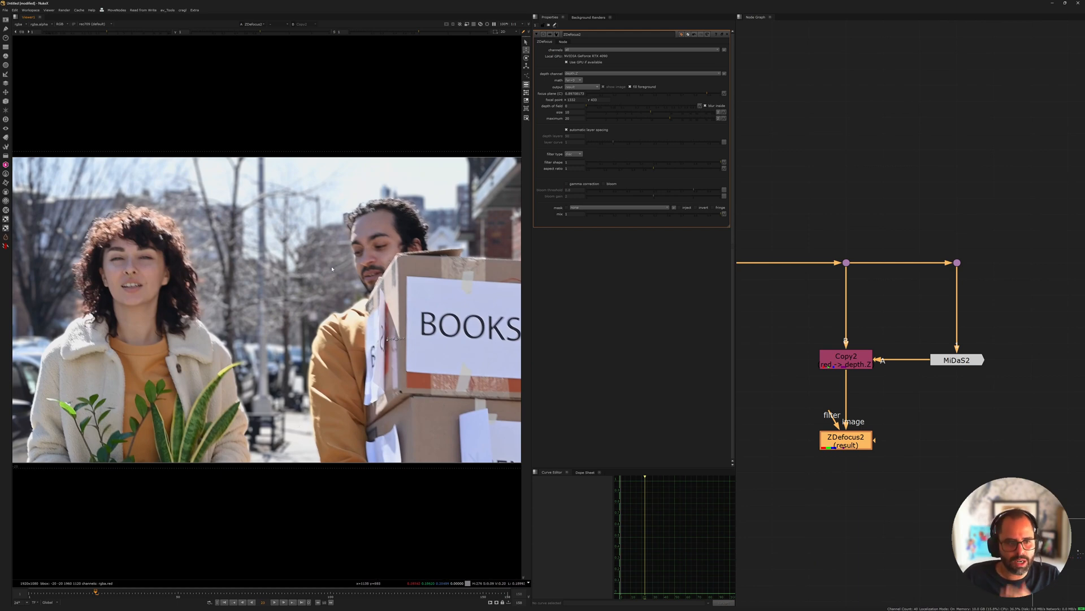
mouse_move(381, 351)
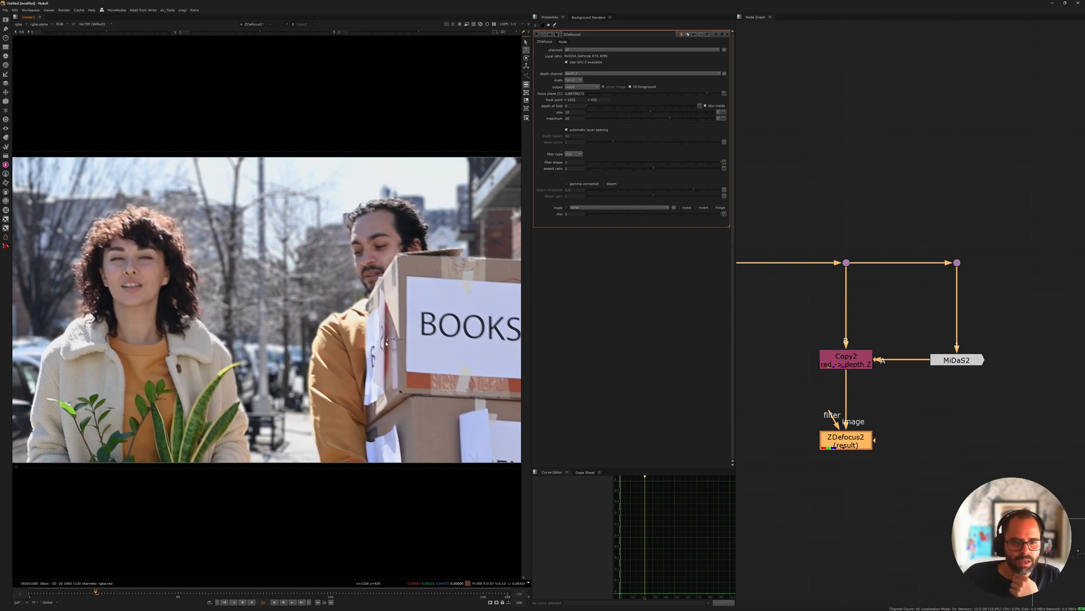
mouse_move(308, 265)
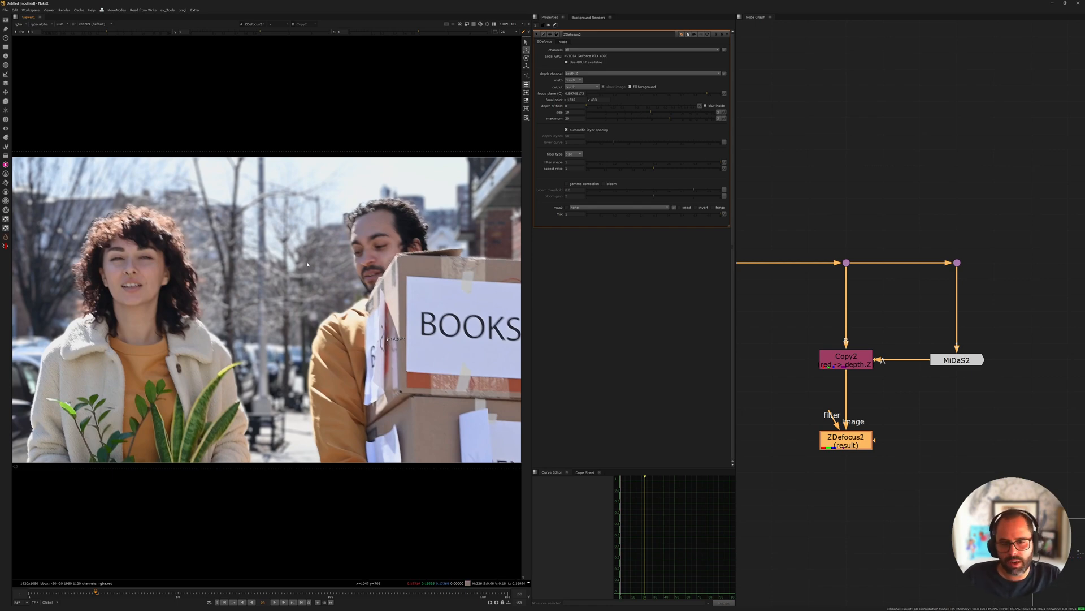
mouse_move(302, 316)
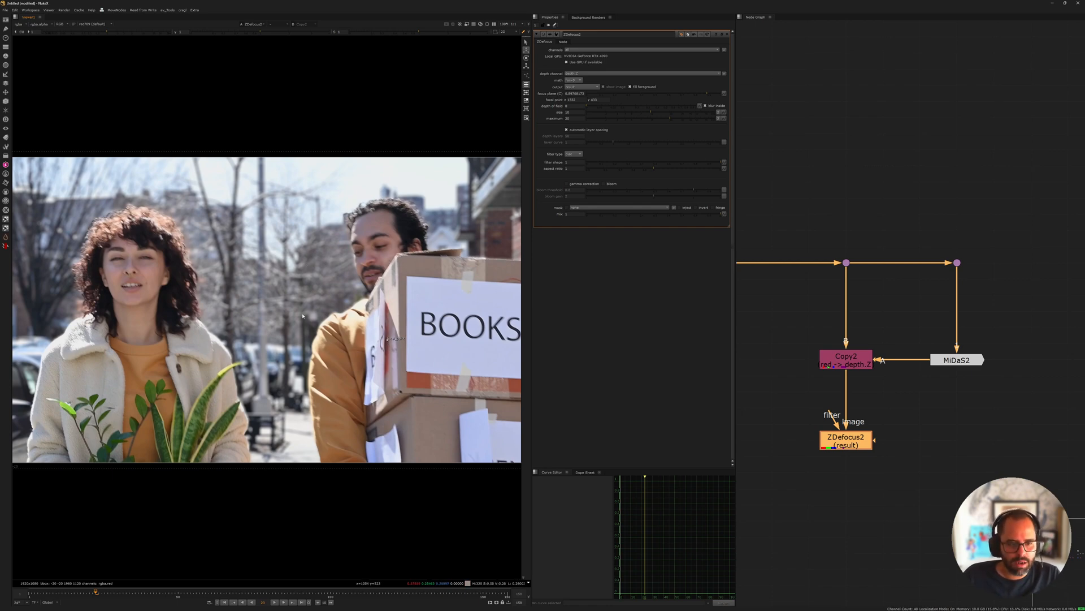
mouse_move(827, 348)
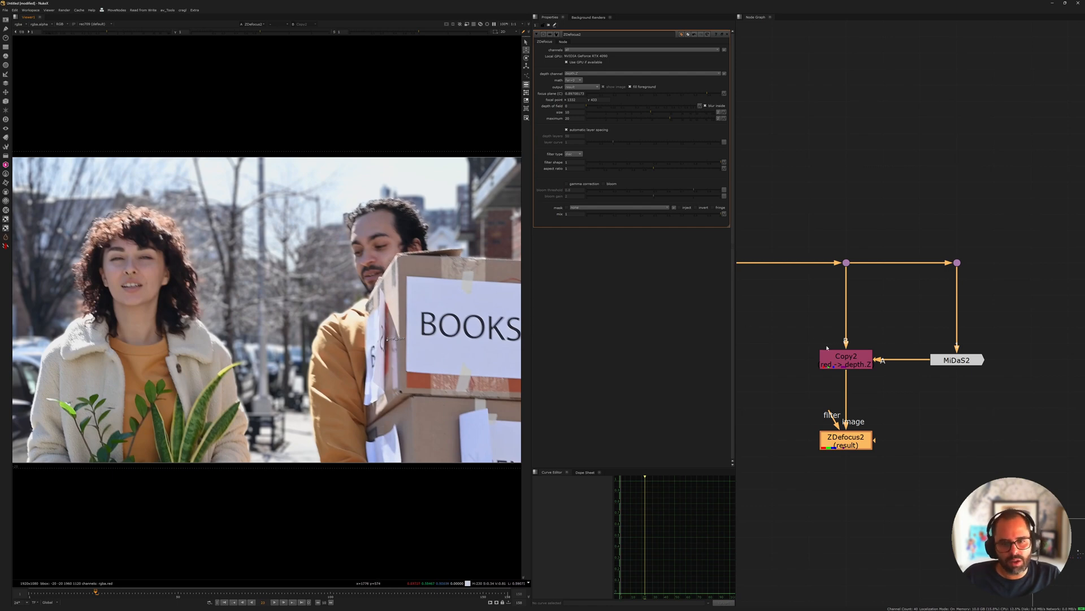
mouse_move(816, 340)
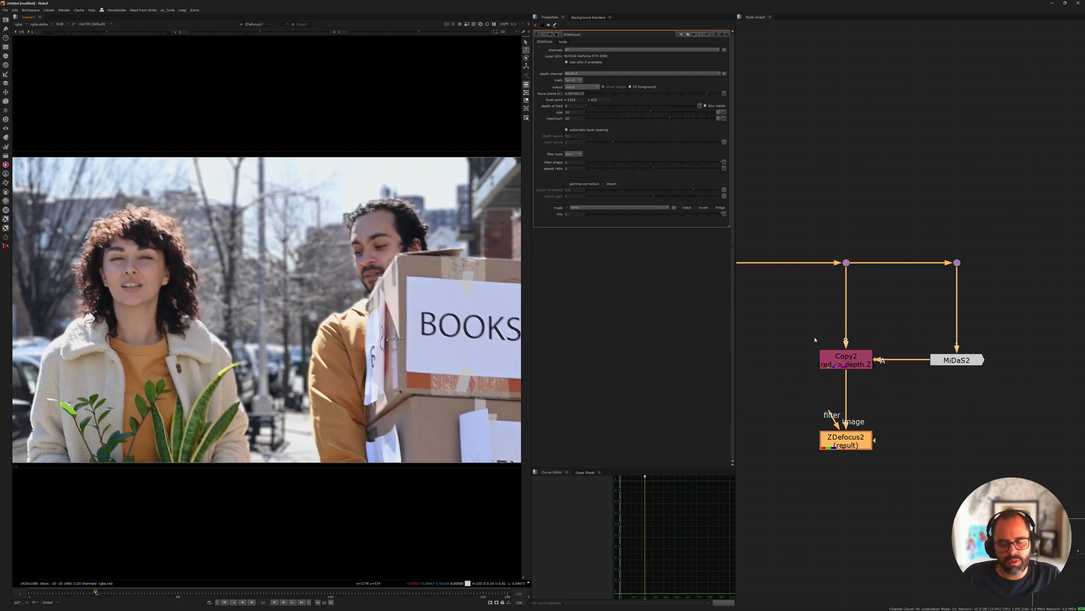
mouse_move(814, 340)
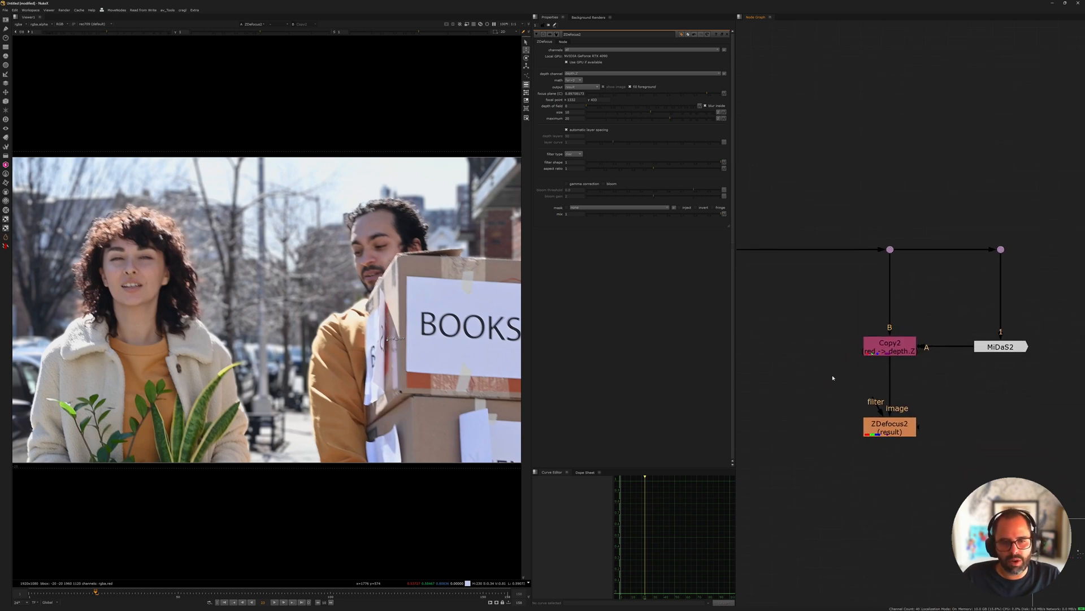
mouse_move(807, 355)
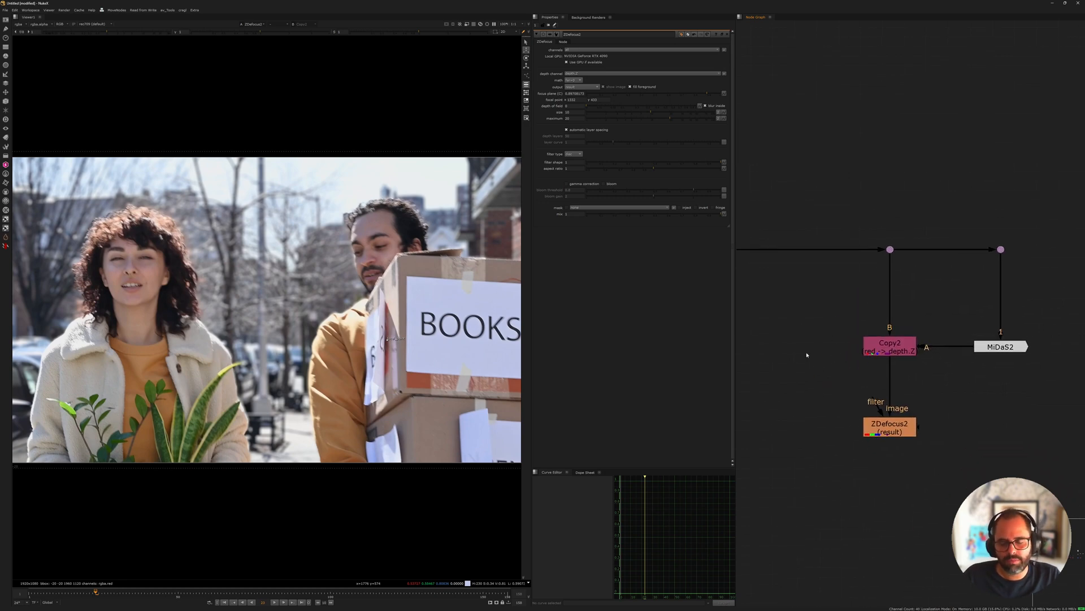
mouse_move(862, 252)
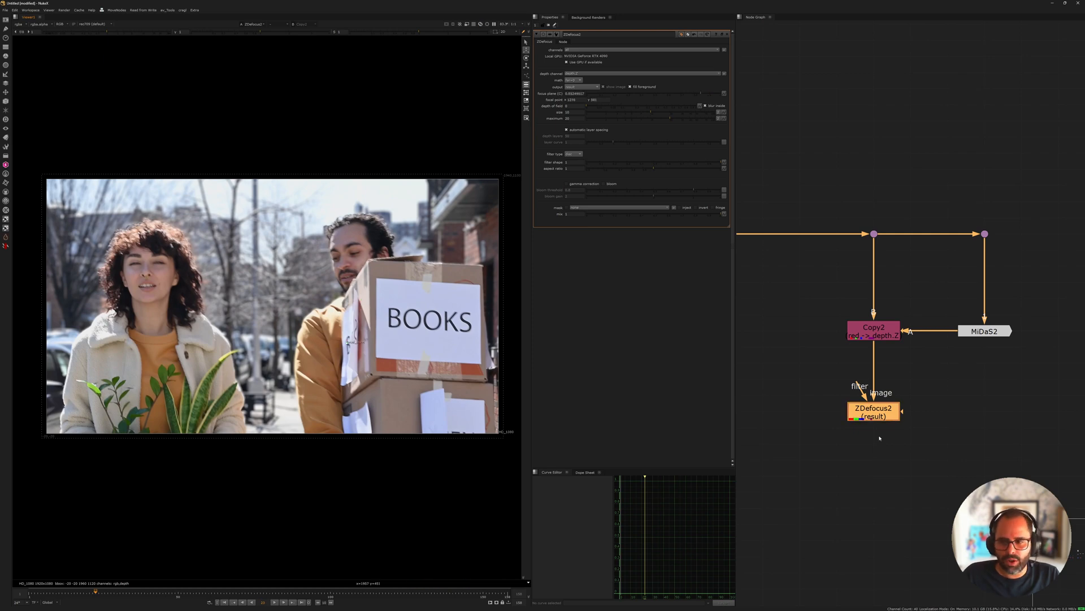
mouse_move(577, 182)
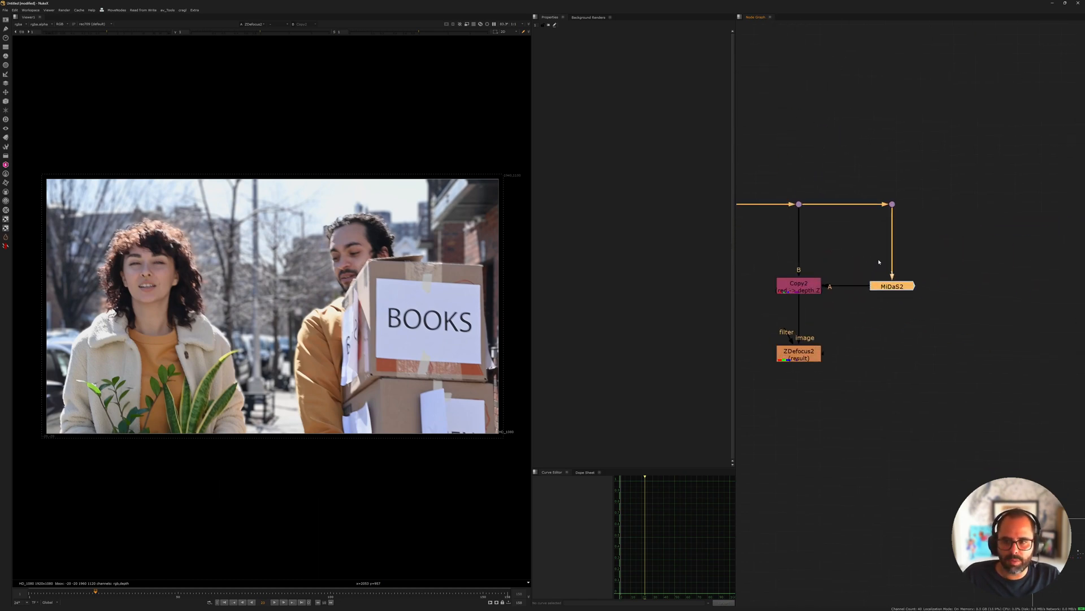
- View the MiDaS2 depth map, a red silhouette of both people on the street
click(892, 286)
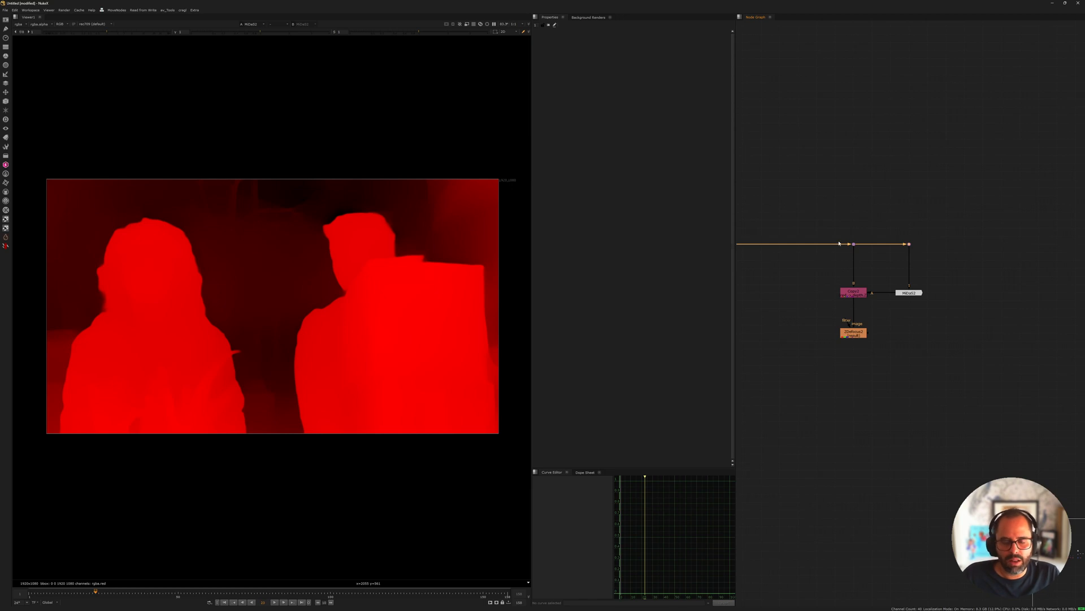
mouse_move(488, 280)
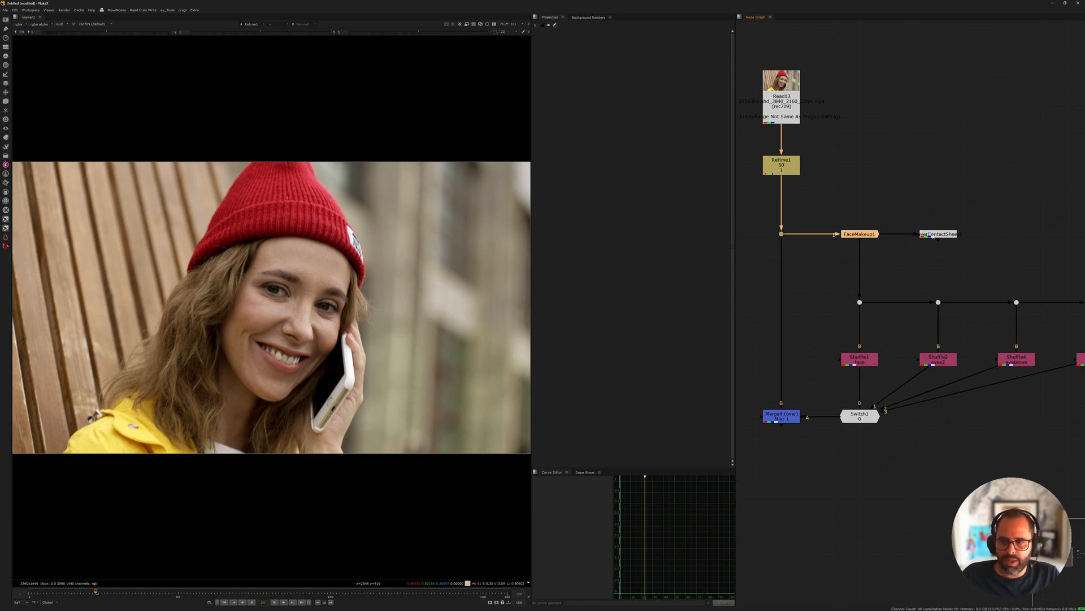
click(939, 234)
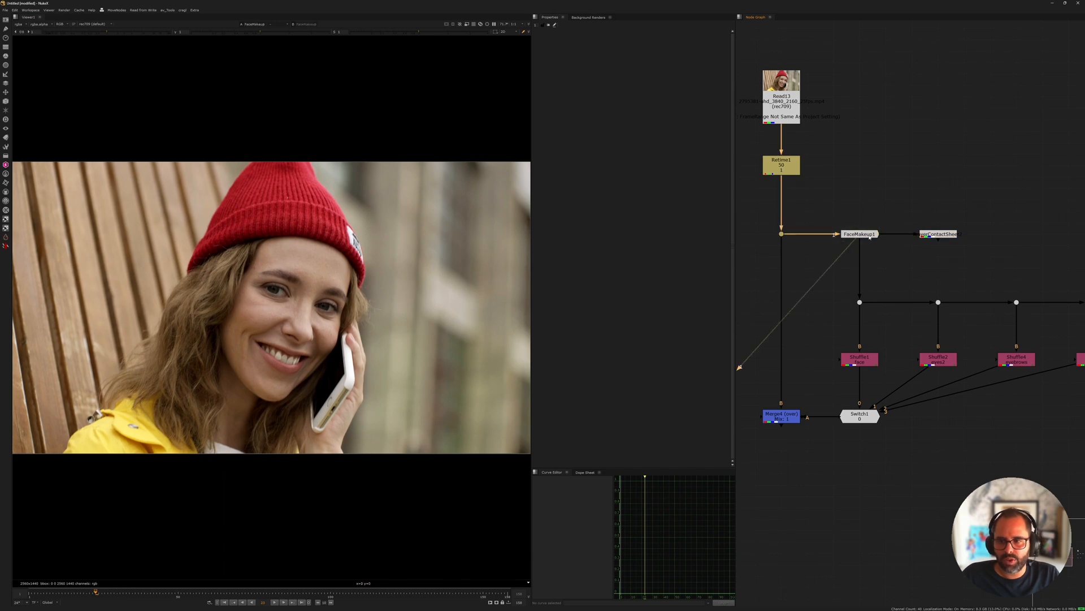
click(940, 234)
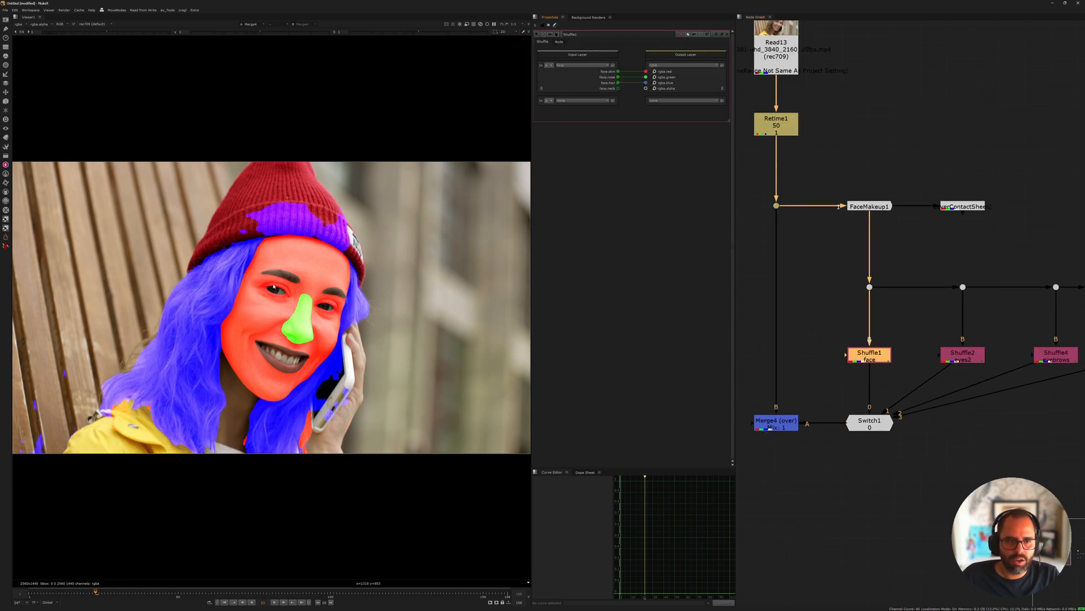
mouse_move(294, 381)
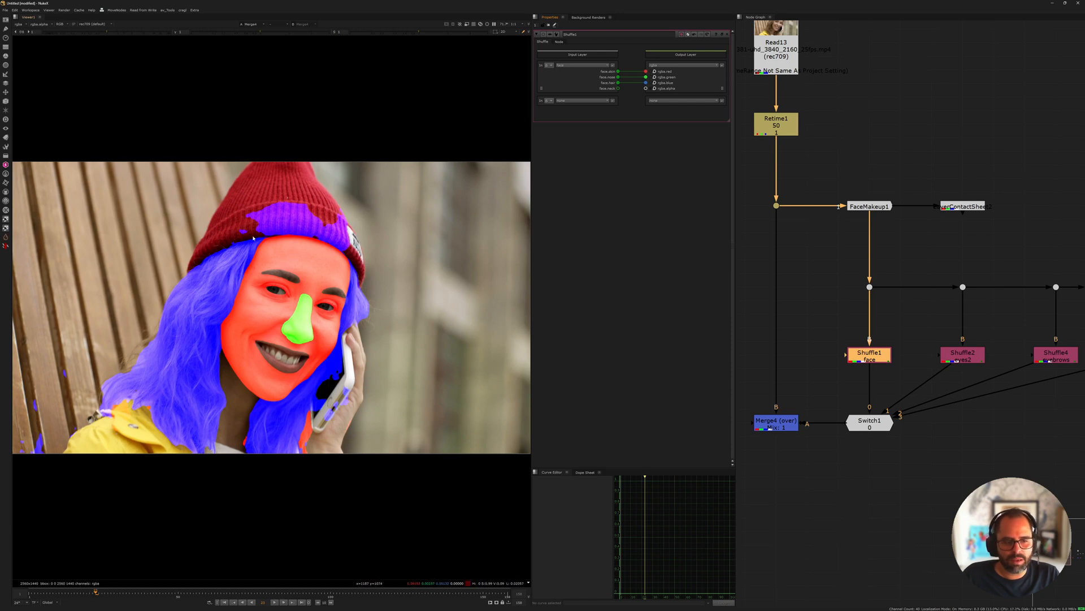
mouse_move(285, 299)
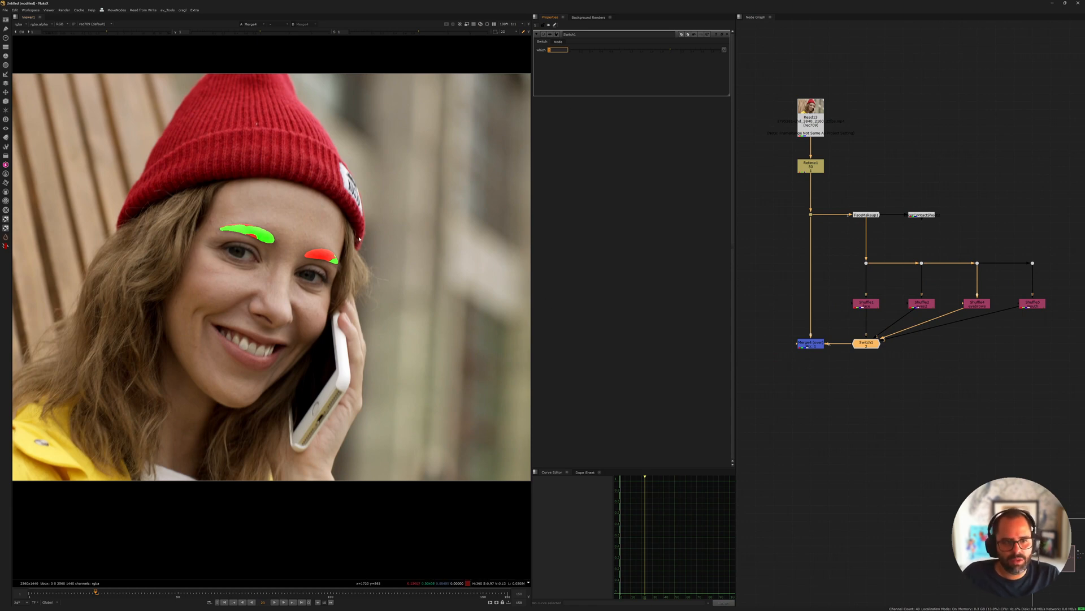
mouse_move(785, 290)
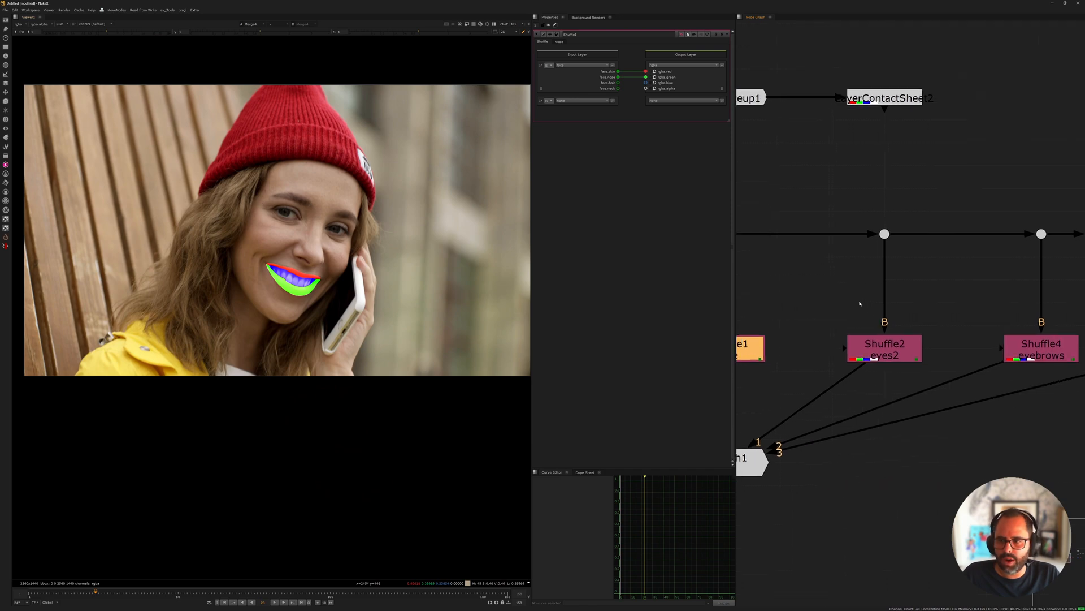
- View the Shuffle9 accessories output from FaceMakeup3, a blue sunglasses matte
click(884, 348)
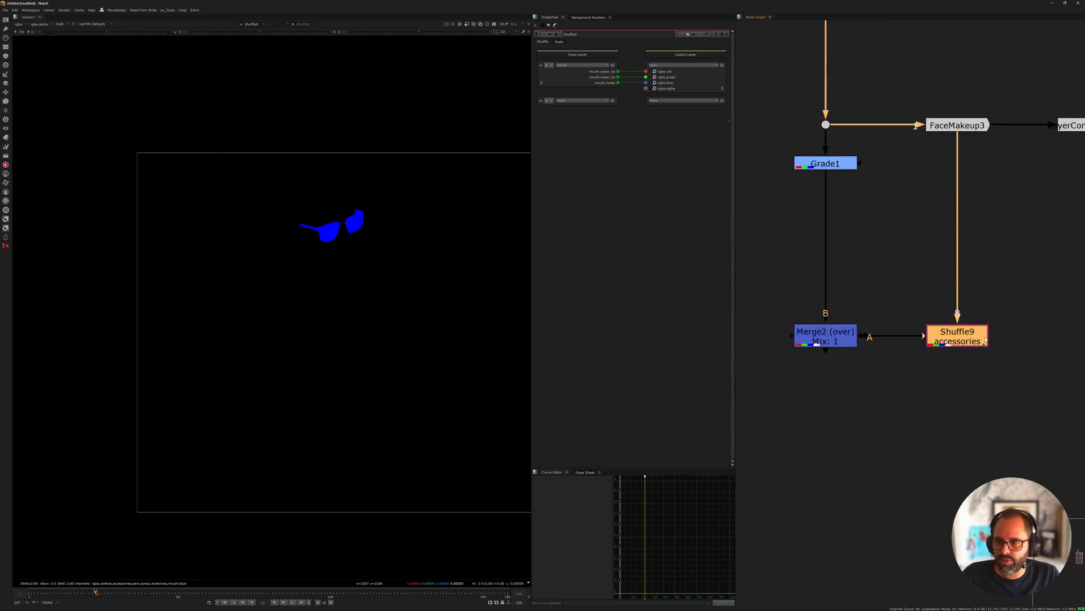
- View the Merge output of the first FaceMakeup branch showing the mouth and lips mattes
click(582, 65)
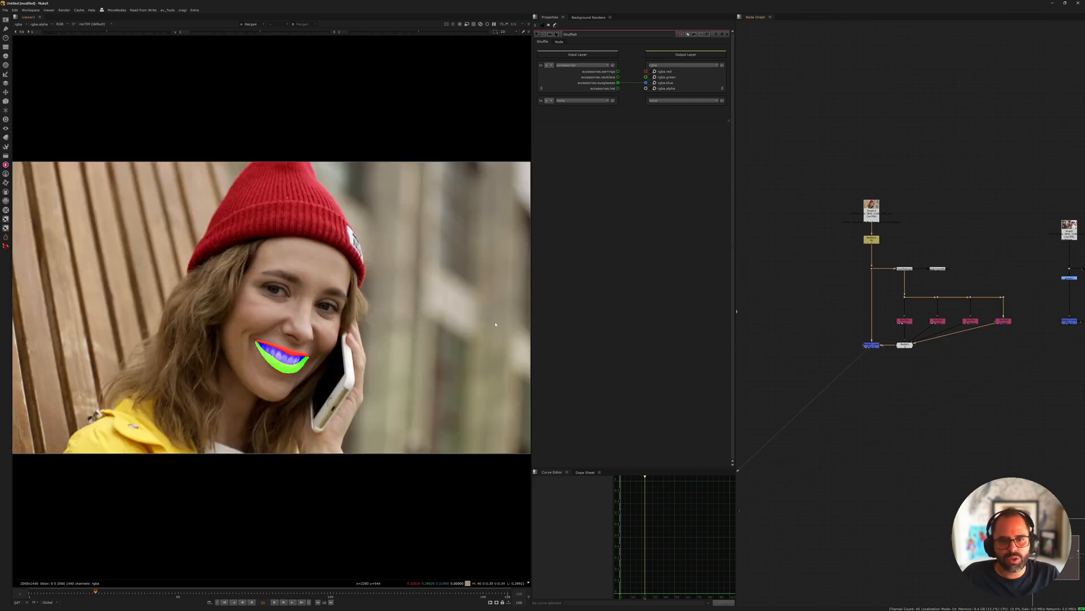
mouse_move(415, 240)
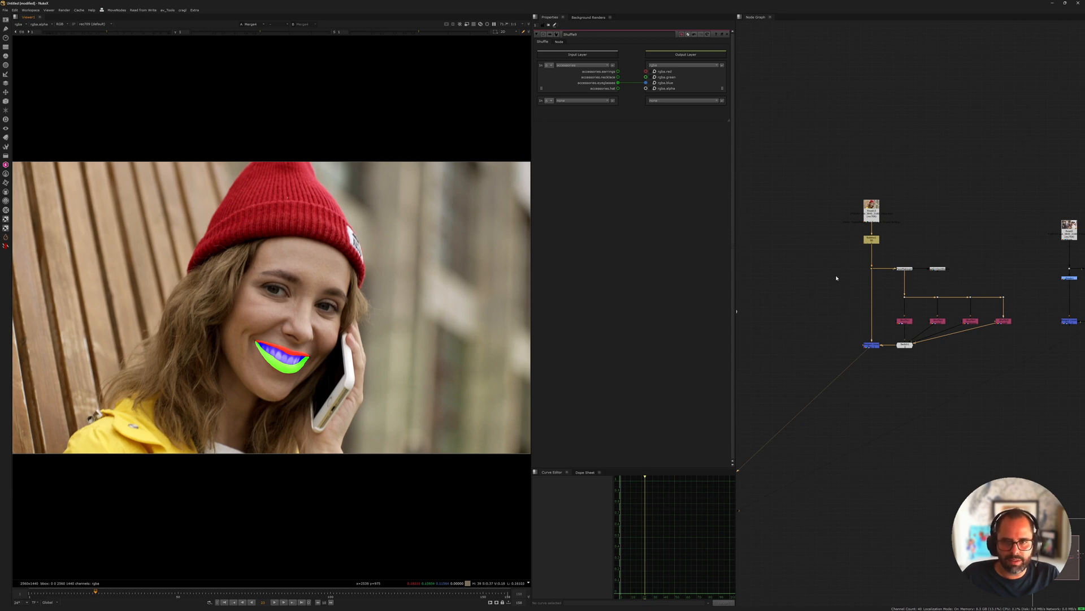
mouse_move(785, 240)
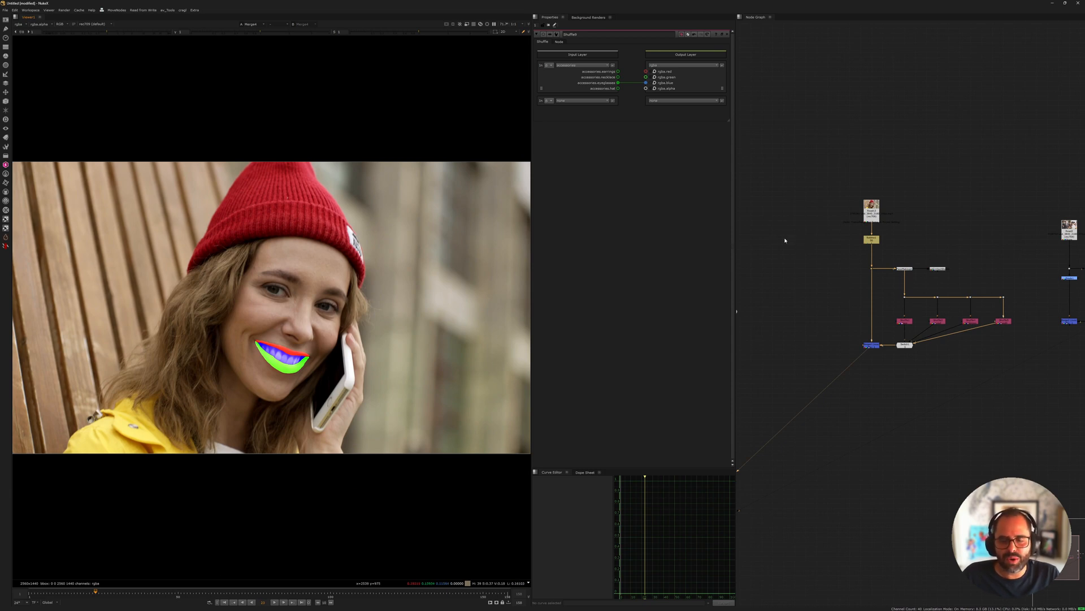